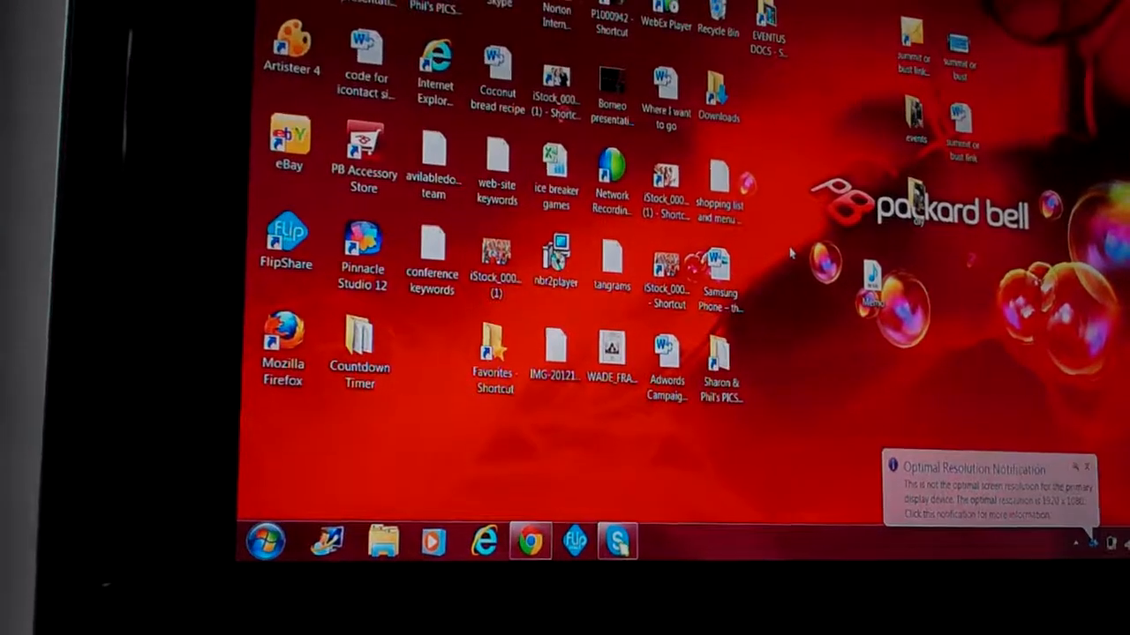
Step: Open Screen Resolution from the desktop's right-click menu
right_click(790, 256)
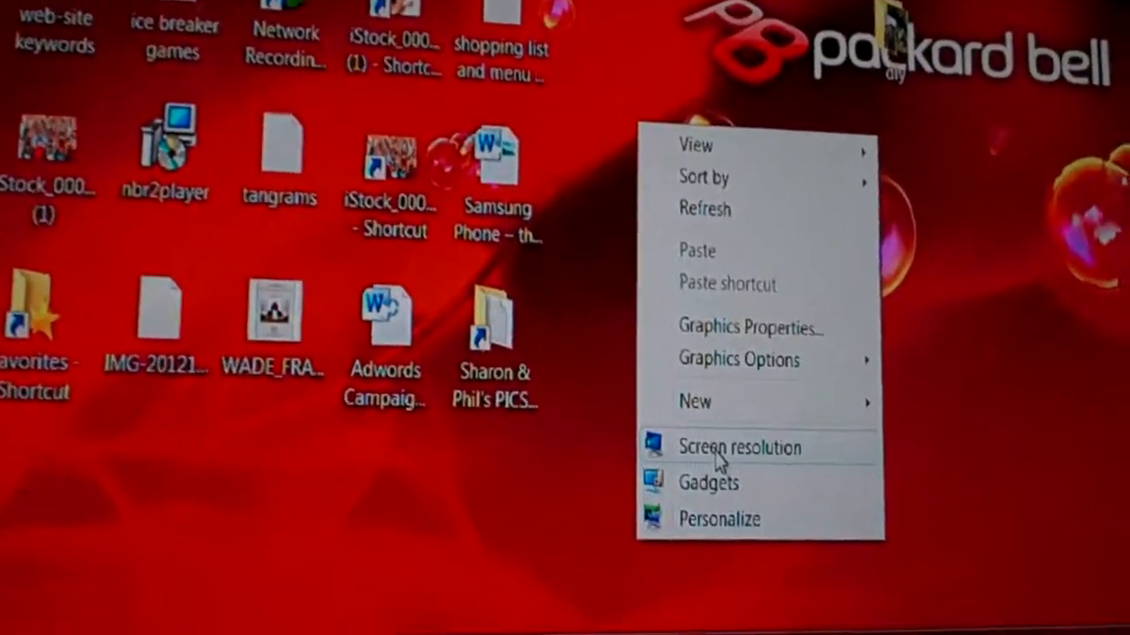
click(738, 449)
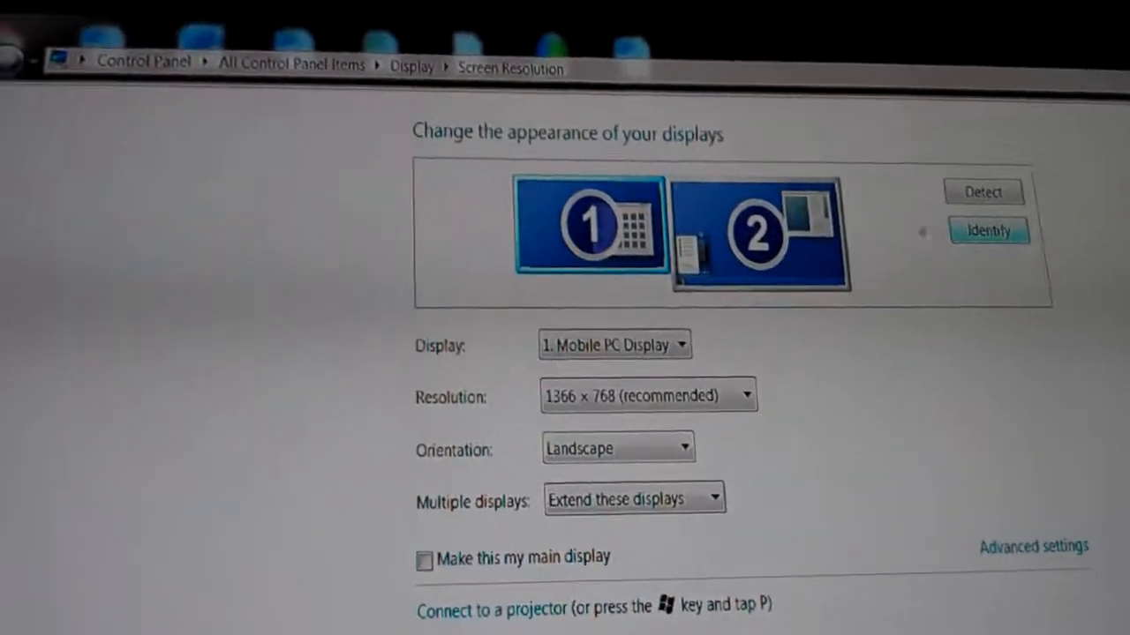
scroll(down, 3)
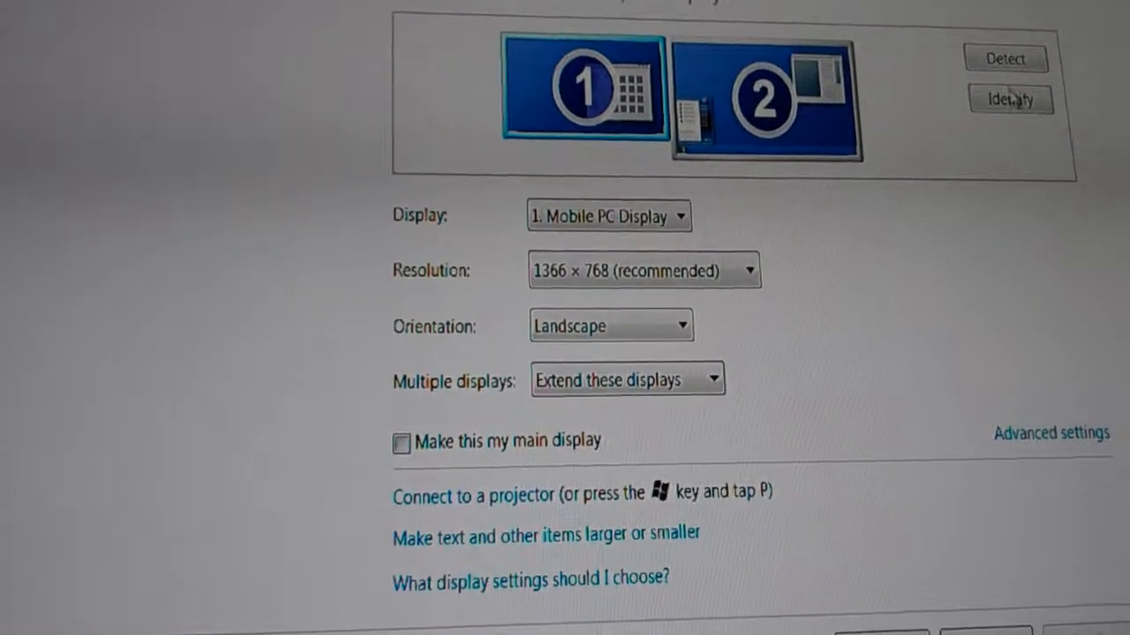
click(1010, 99)
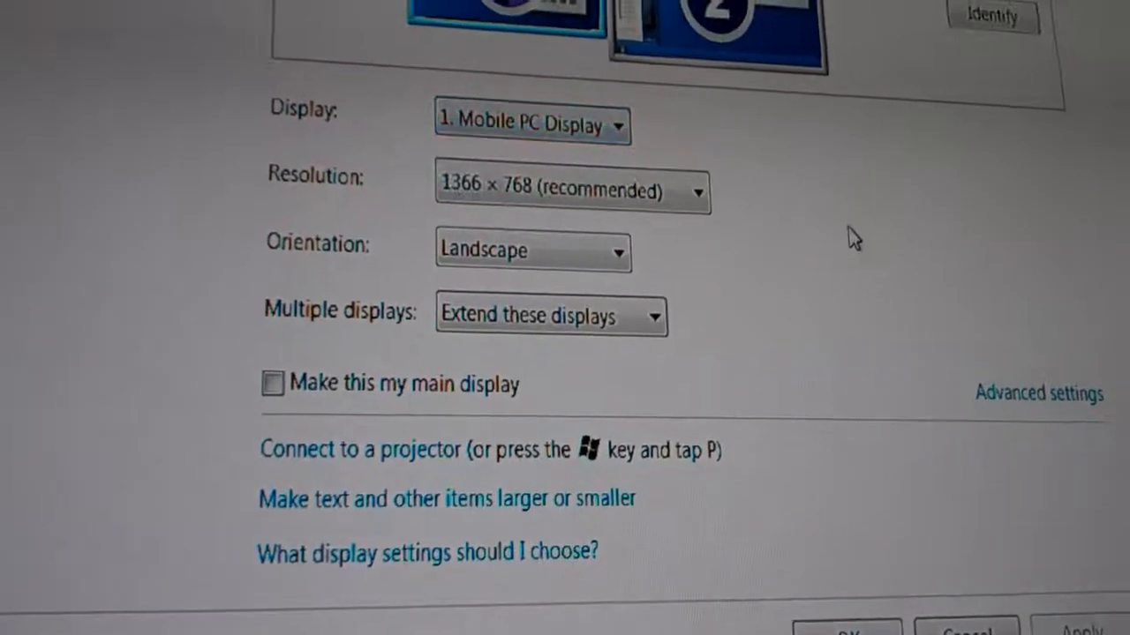
click(572, 191)
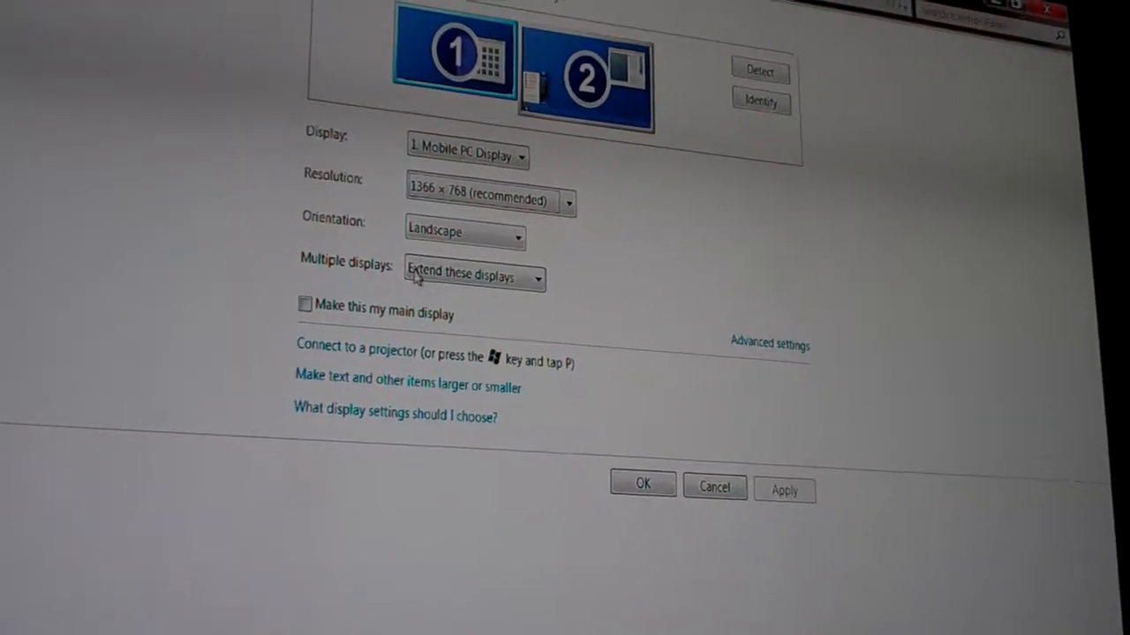
Step: Set Multiple displays to Duplicate these displays, apply it and keep the changes
click(473, 275)
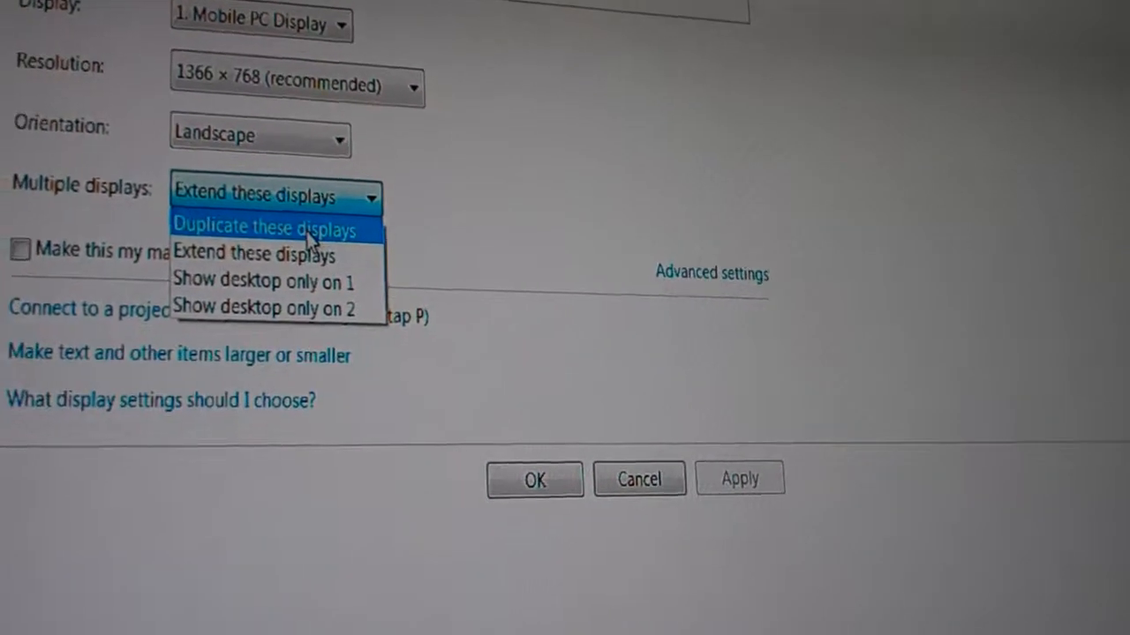
click(265, 226)
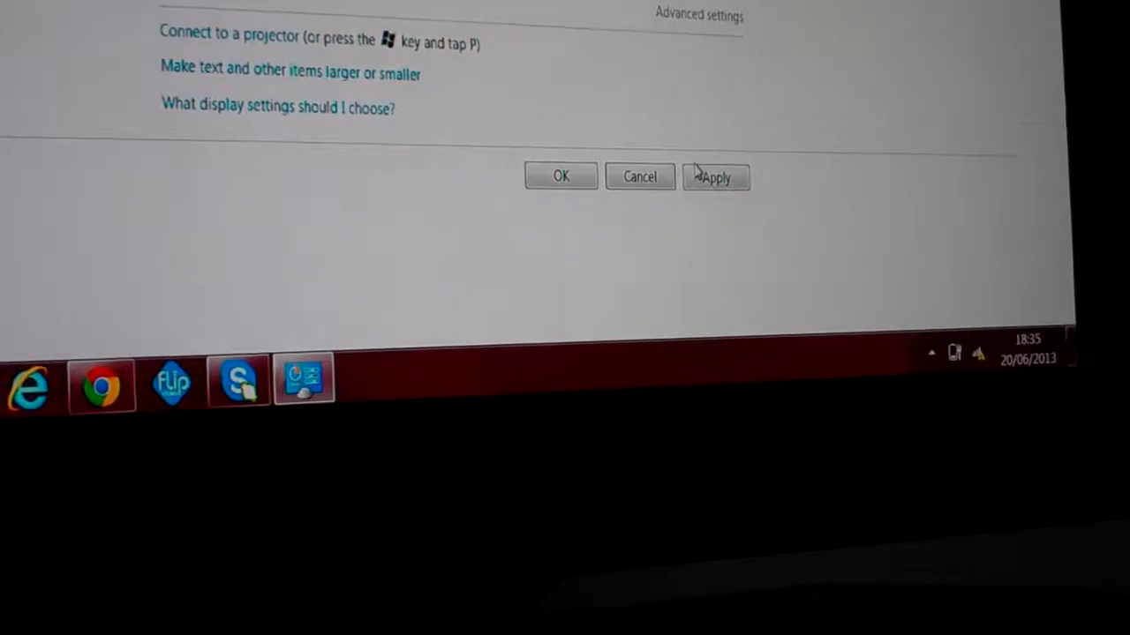
click(716, 176)
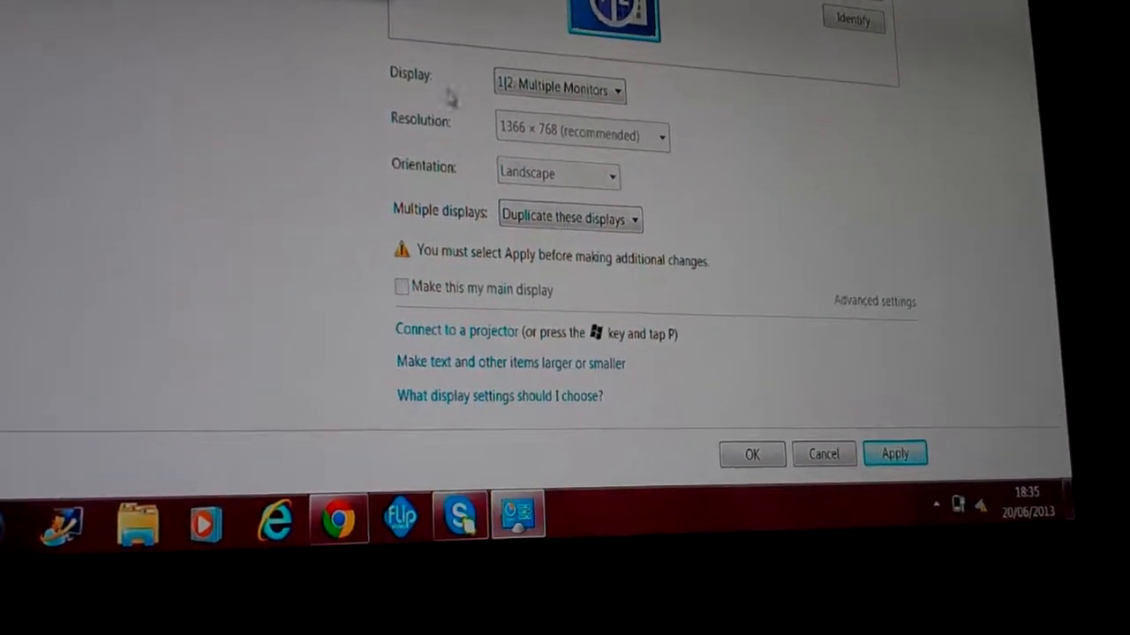
click(893, 452)
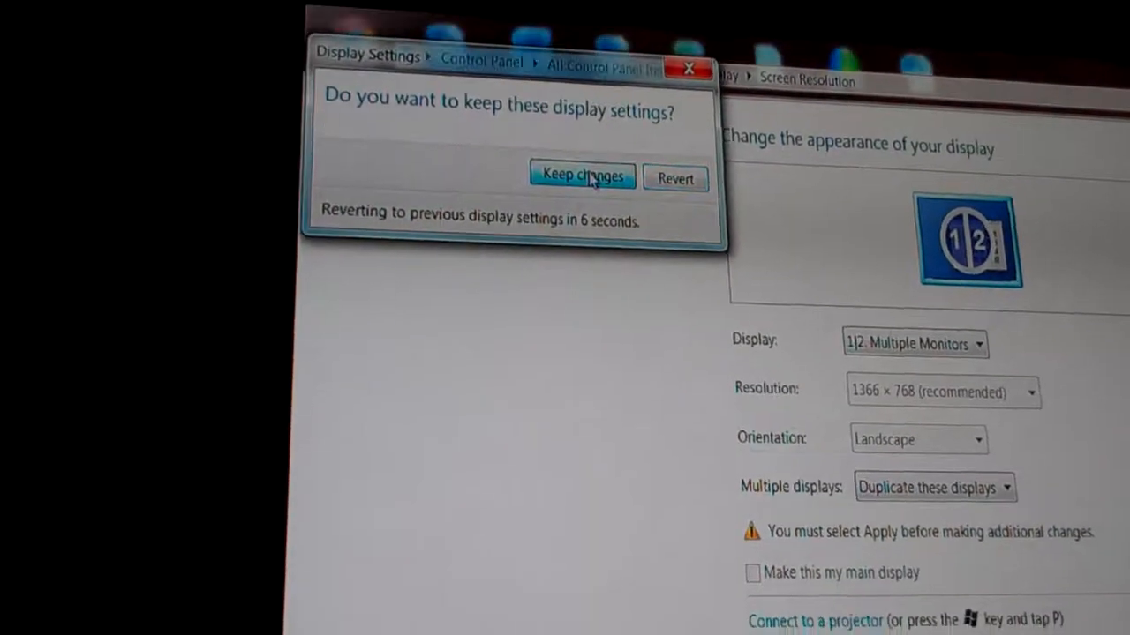
click(581, 175)
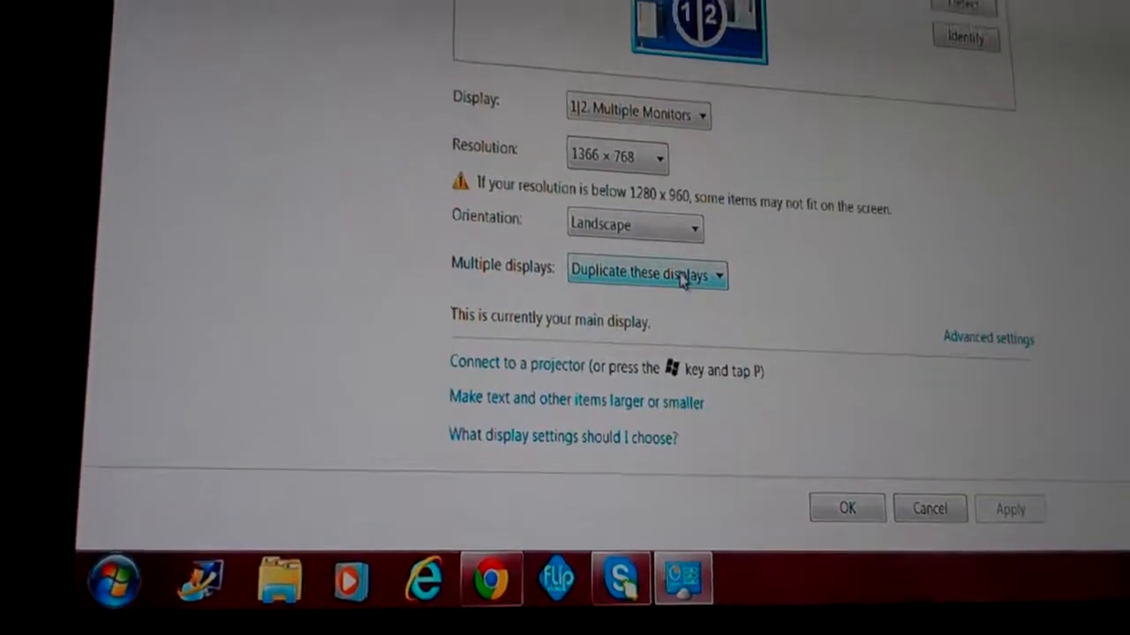
Step: Set Multiple displays back to Extend these displays, apply it and keep the changes
click(644, 273)
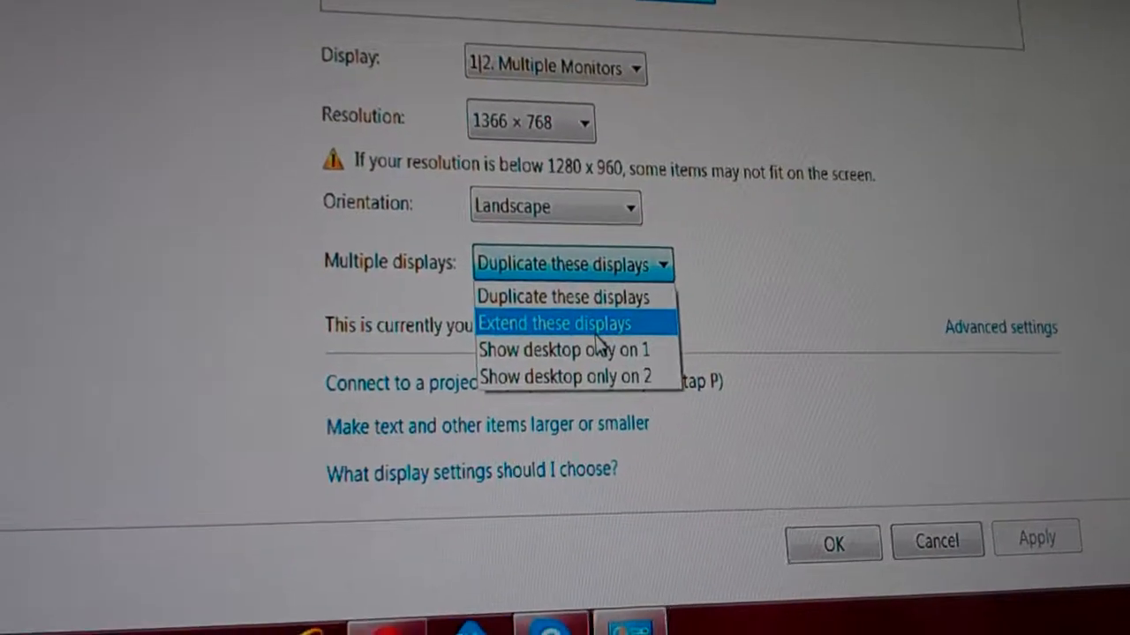
click(574, 322)
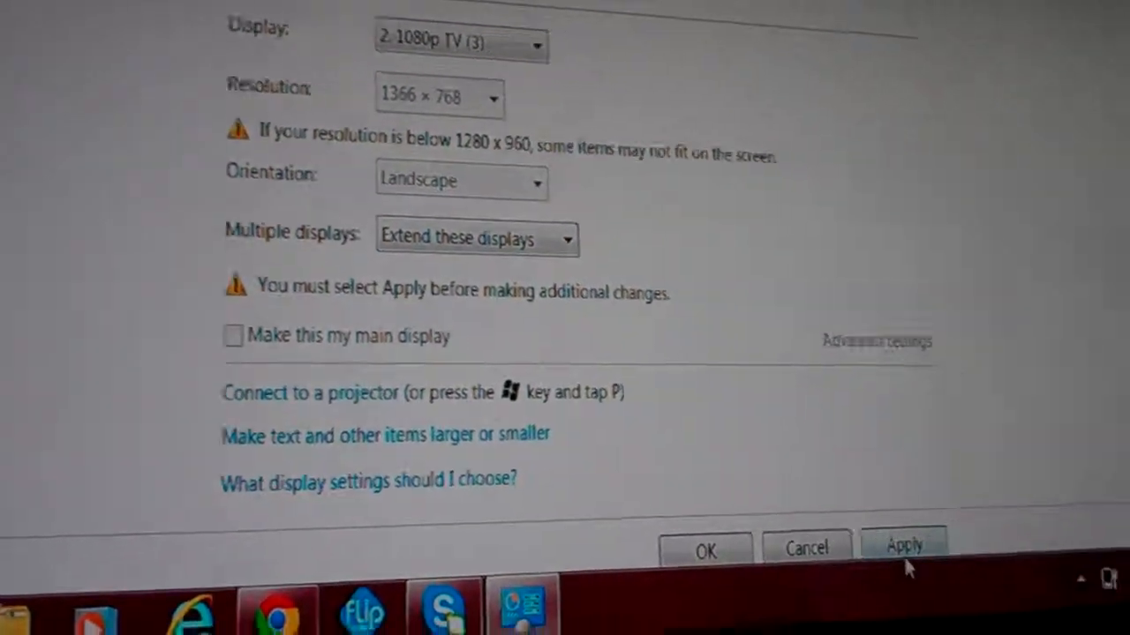
click(902, 547)
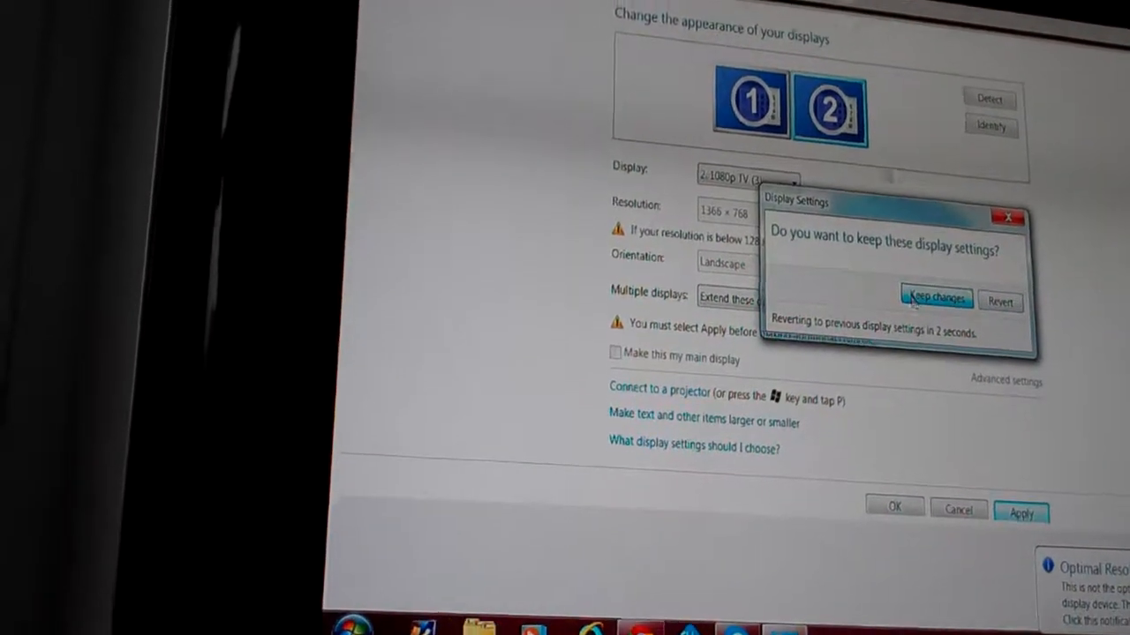
click(934, 298)
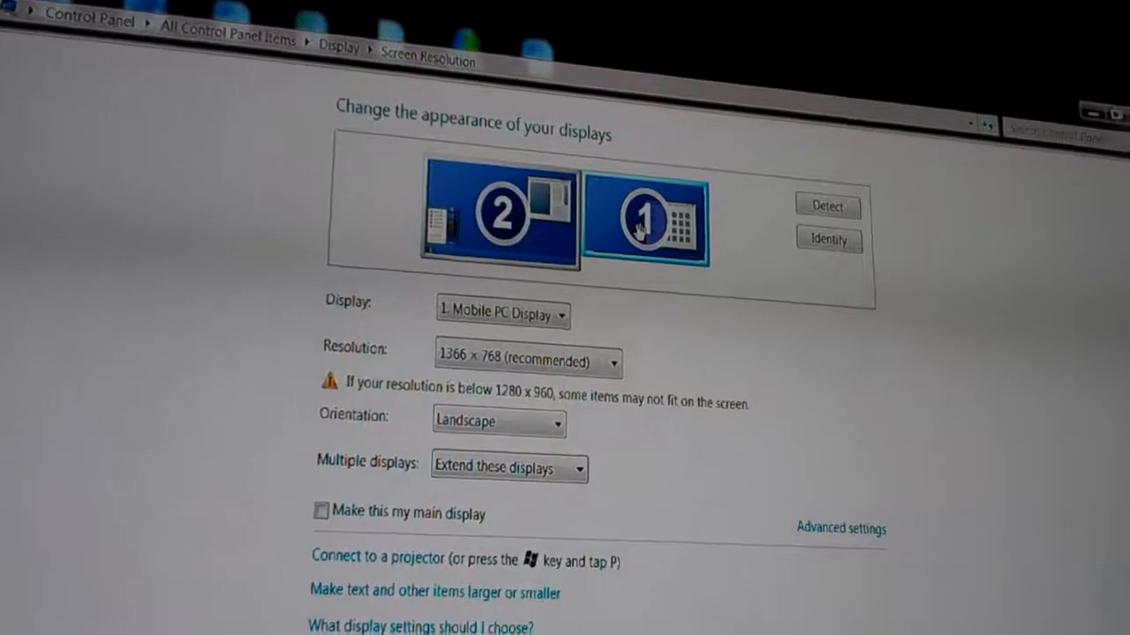
Step: Scroll the Screen Resolution window to view the display arrangement preview
scroll(down, 3)
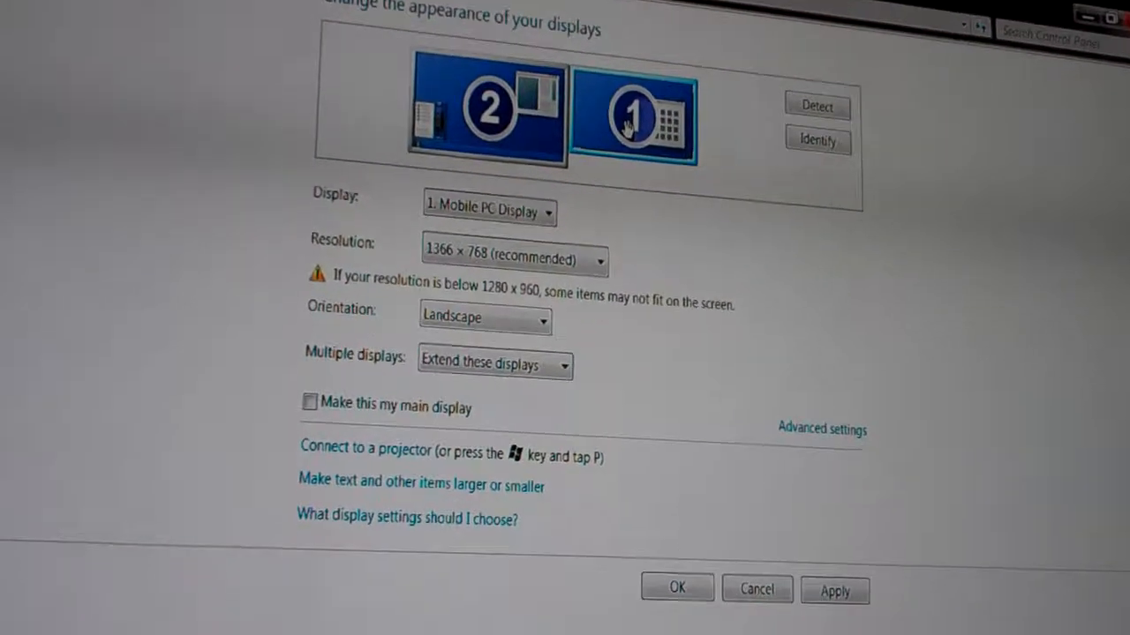